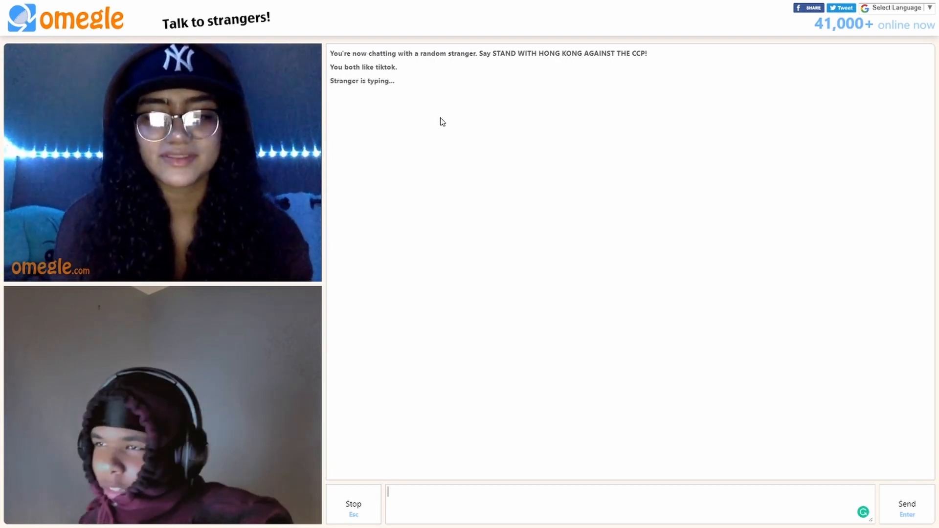
pyautogui.moveTo(419, 80)
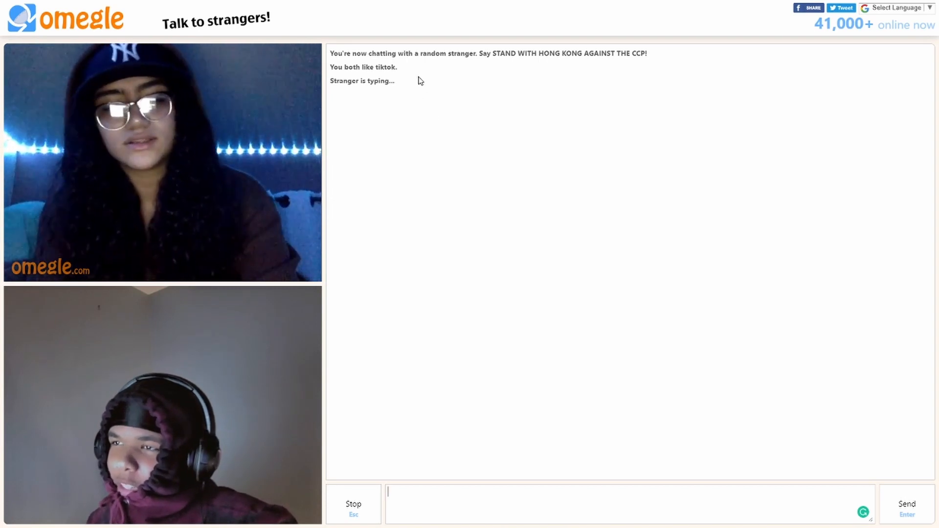